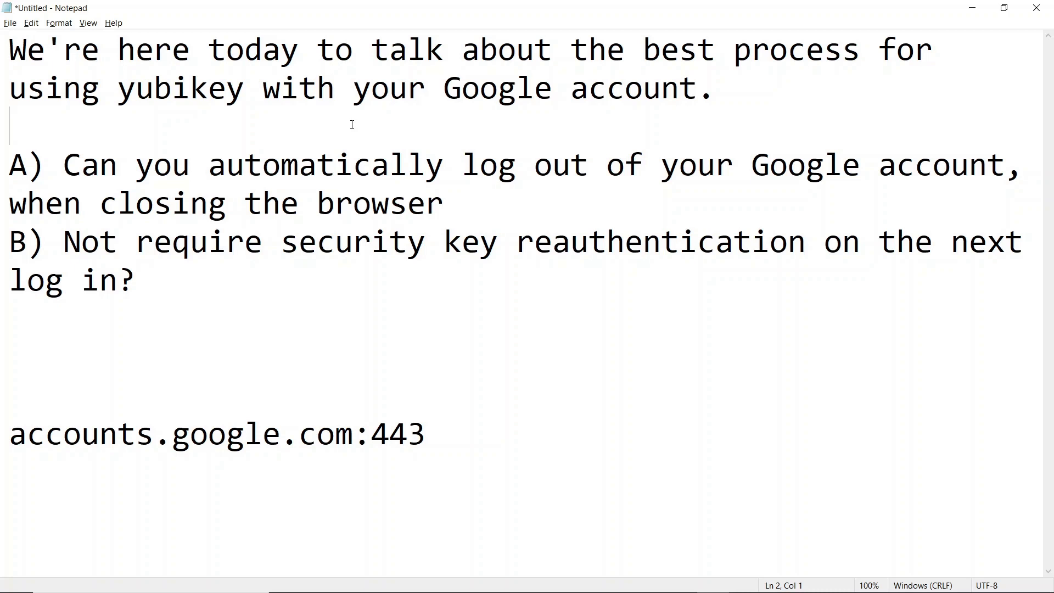
Bring the Chrome window with chrome://settings/cookies to the front and maximize it
key(alt+tab)
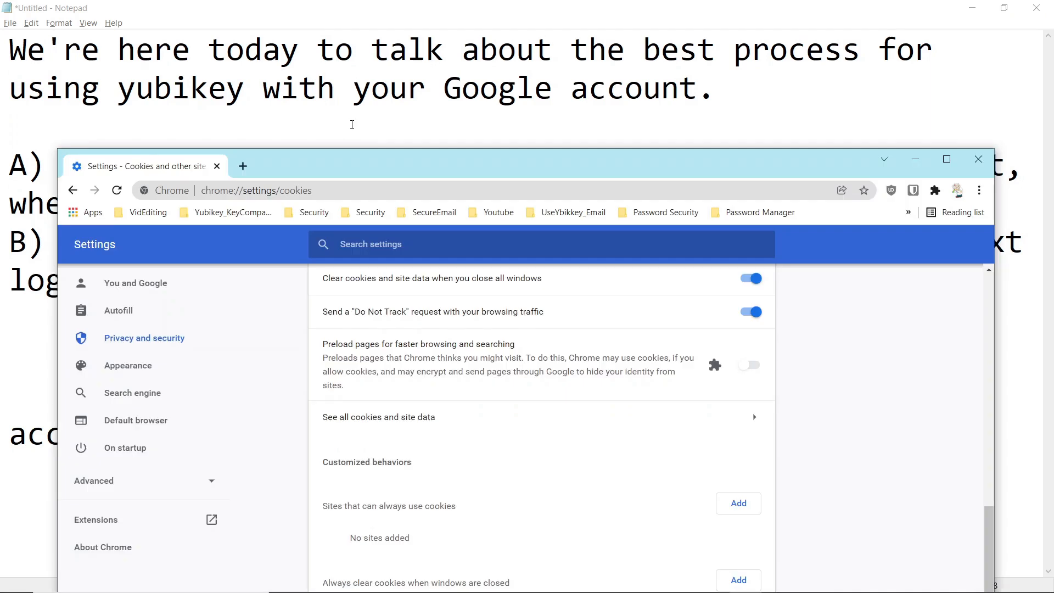
click(945, 159)
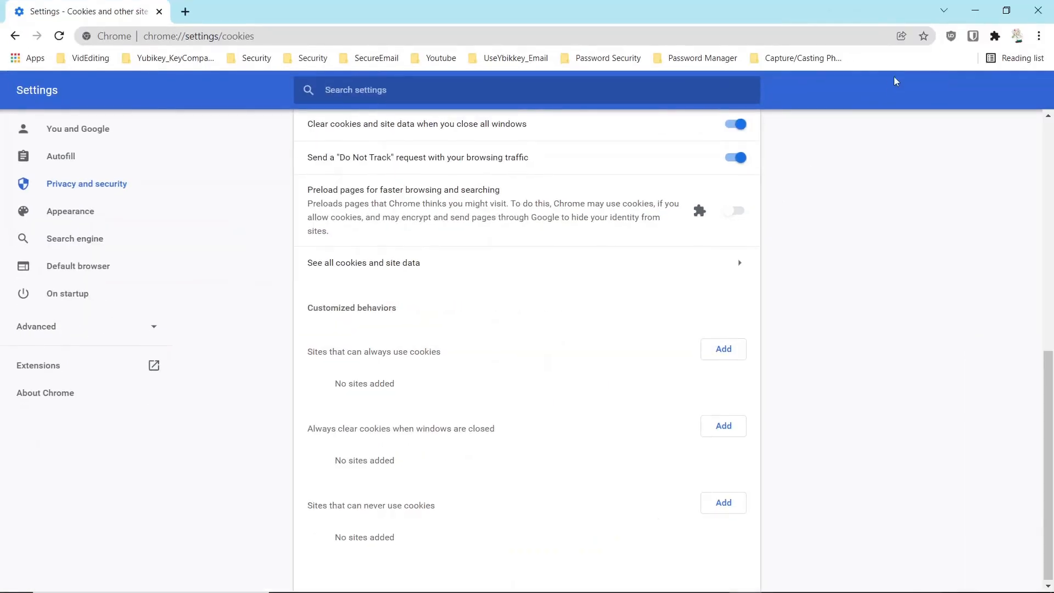
Check that 'Clear cookies and site data when you close all windows' is enabled
click(1038, 36)
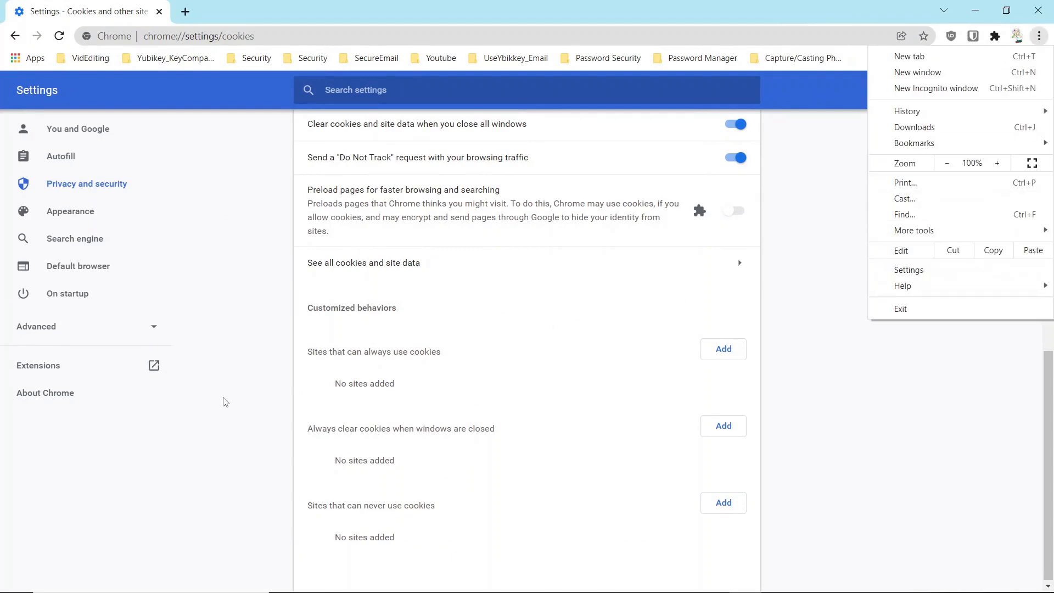
mouse_move(358, 375)
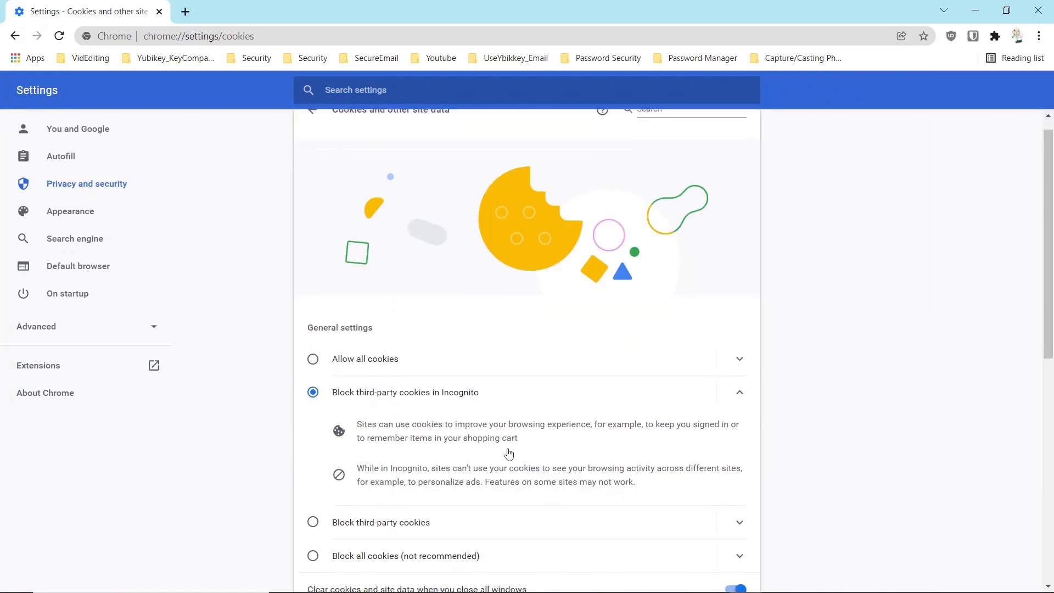
scroll(down, 3)
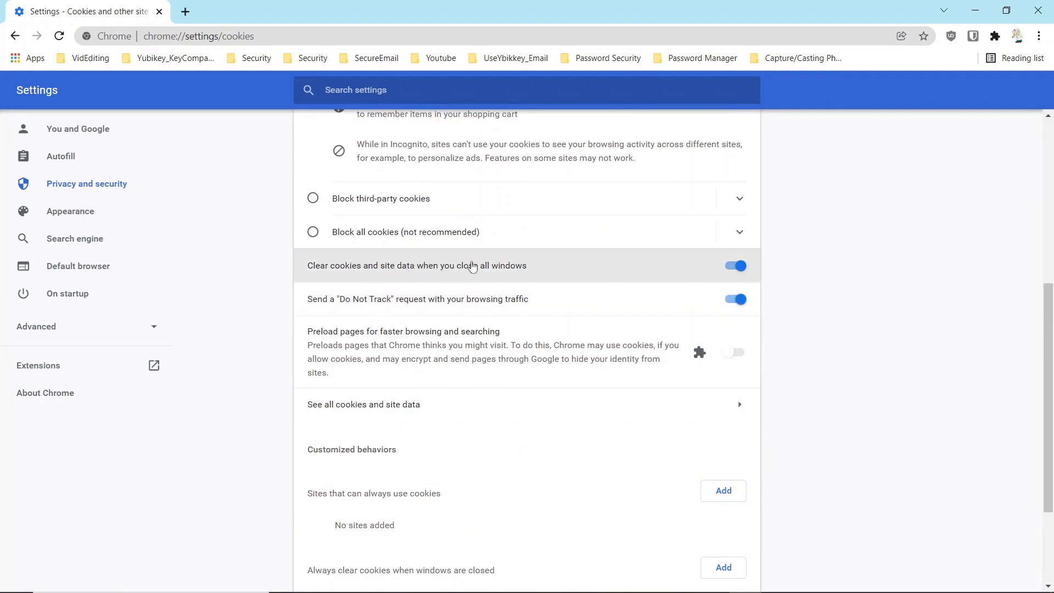
mouse_move(632, 288)
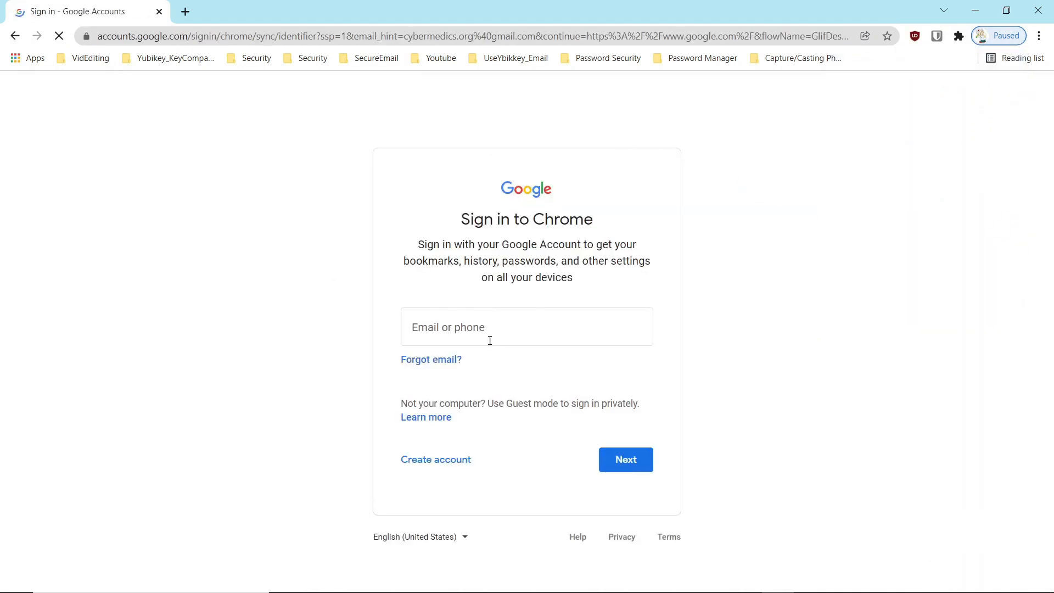
Sign in to Chrome with the account password and security-key 2-Step Verification, reaching the Google homepage
click(625, 460)
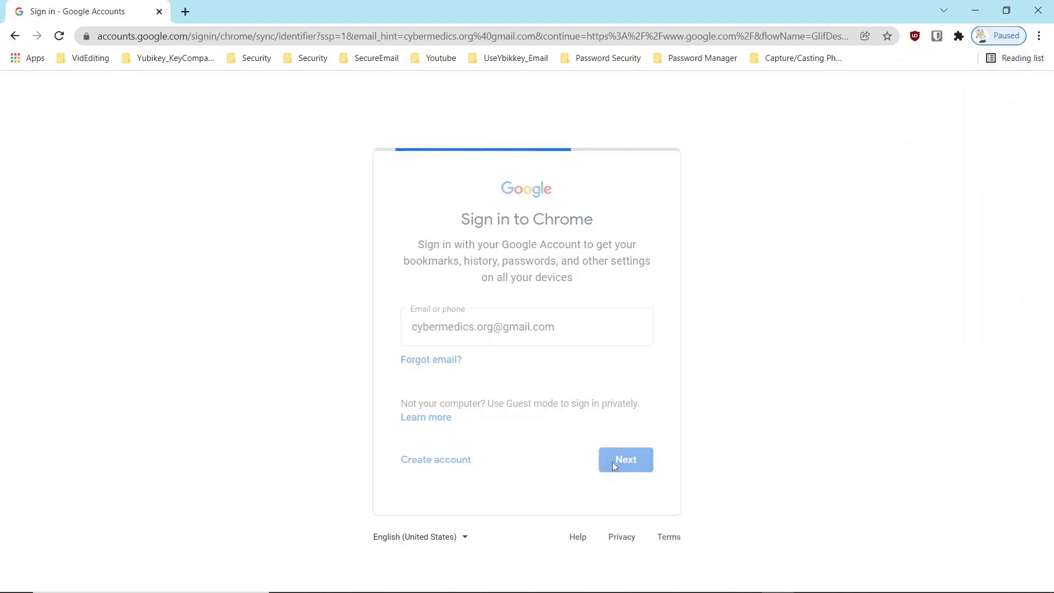
click(624, 461)
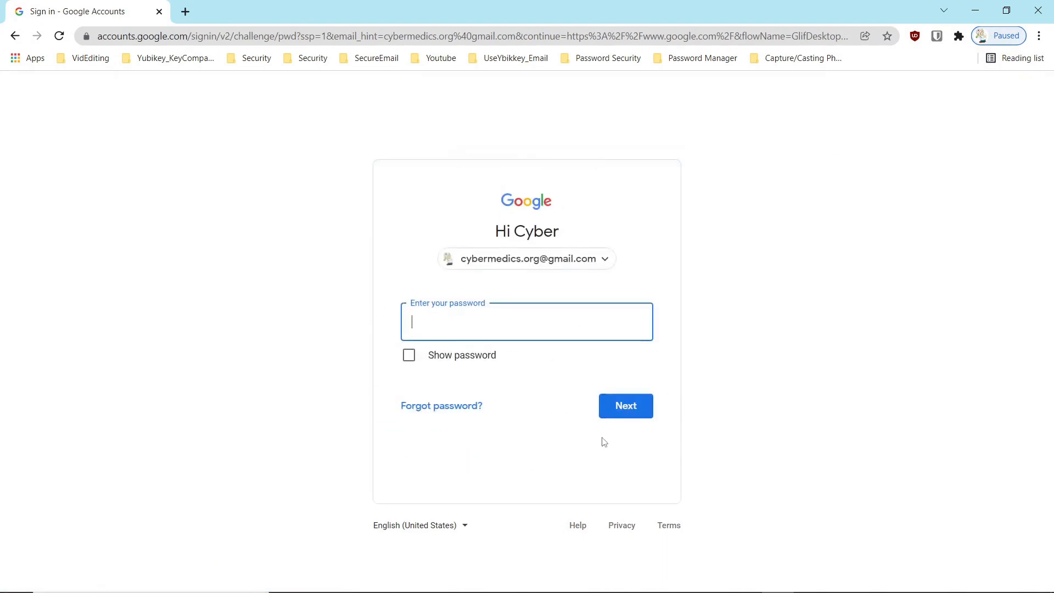
text(password)
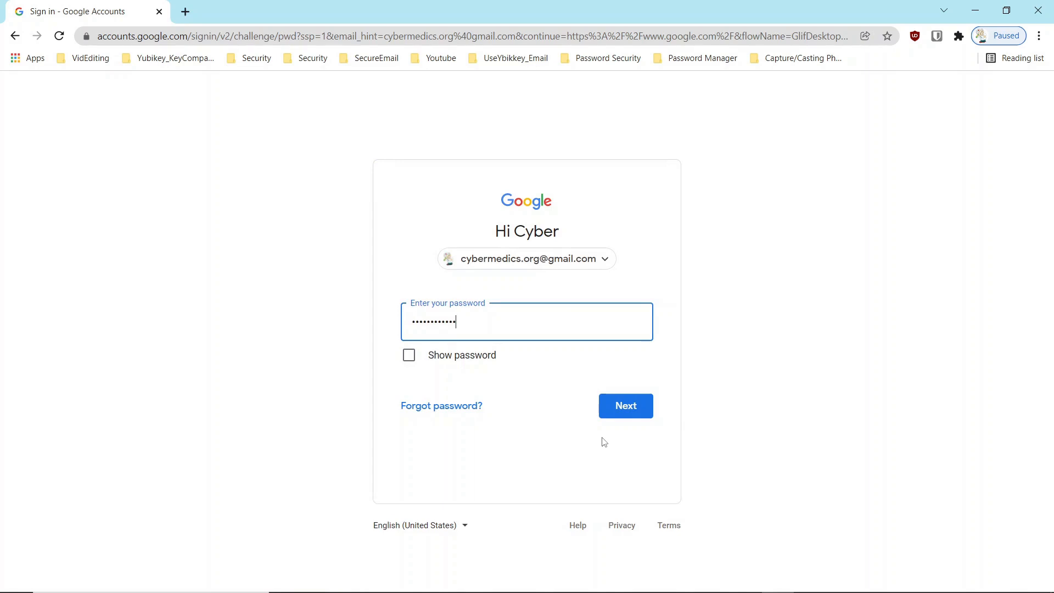
click(625, 406)
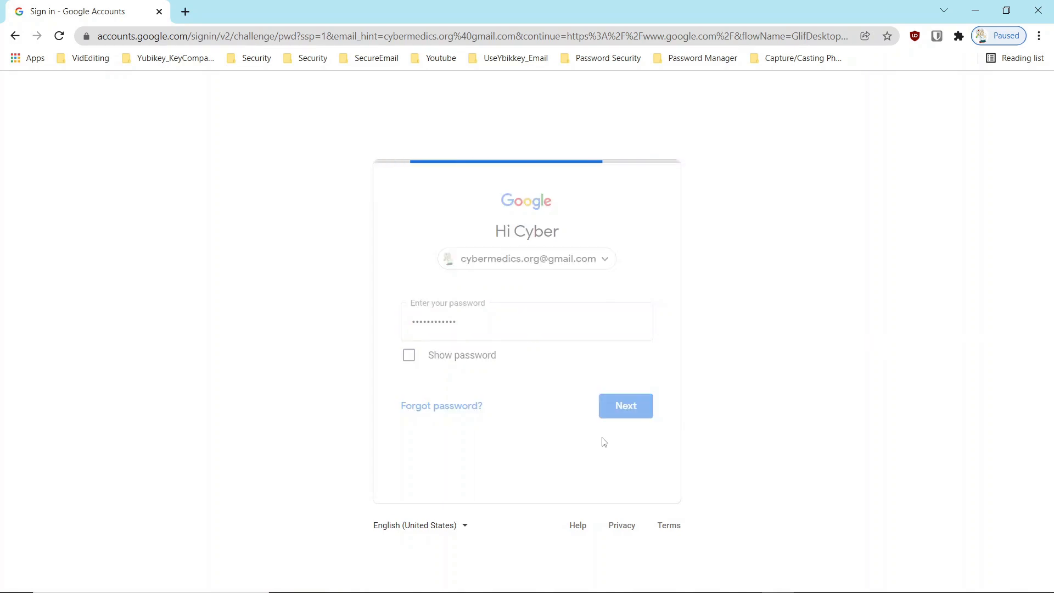
click(625, 405)
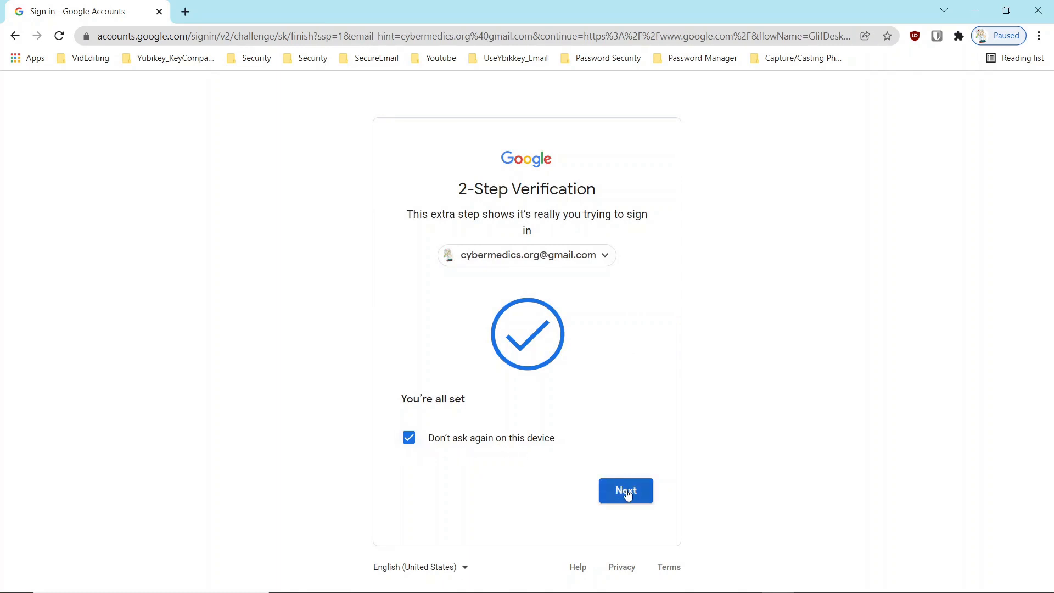
click(624, 490)
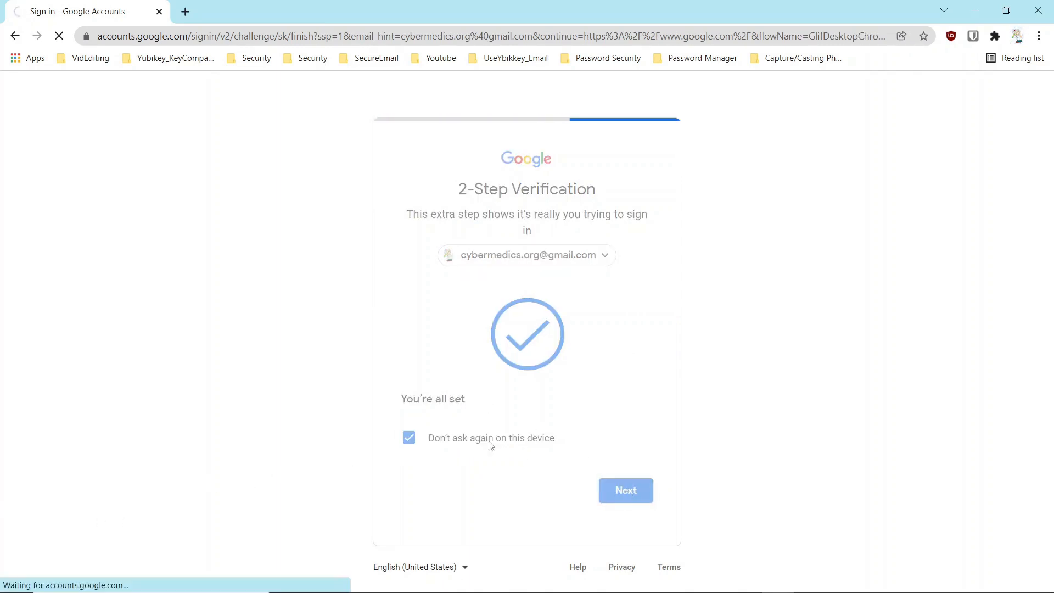
click(625, 490)
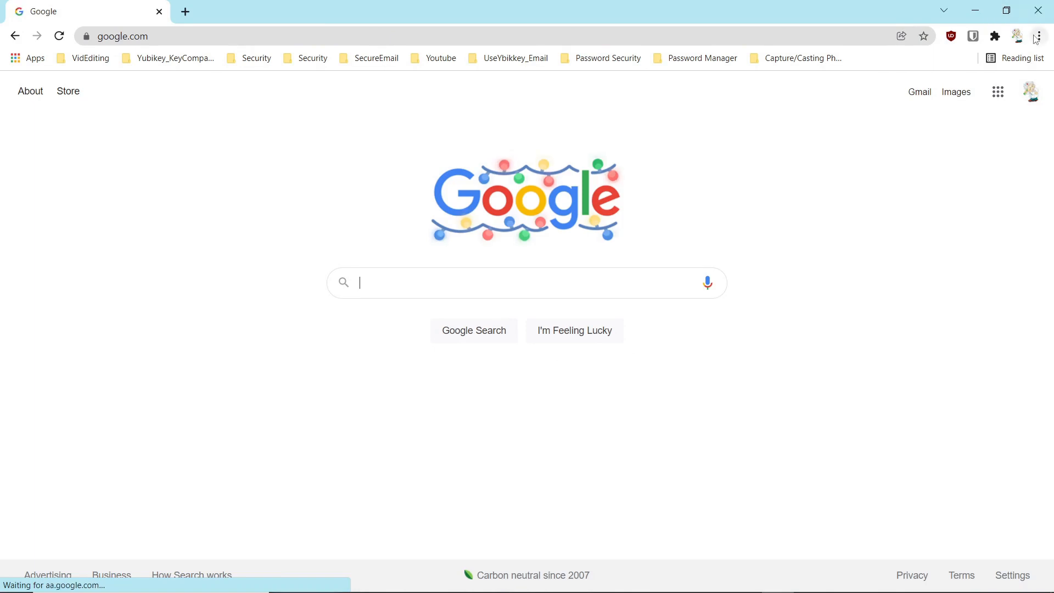
Go to Privacy and security > Cookies and other site data and scroll to Customized behaviors
click(1037, 36)
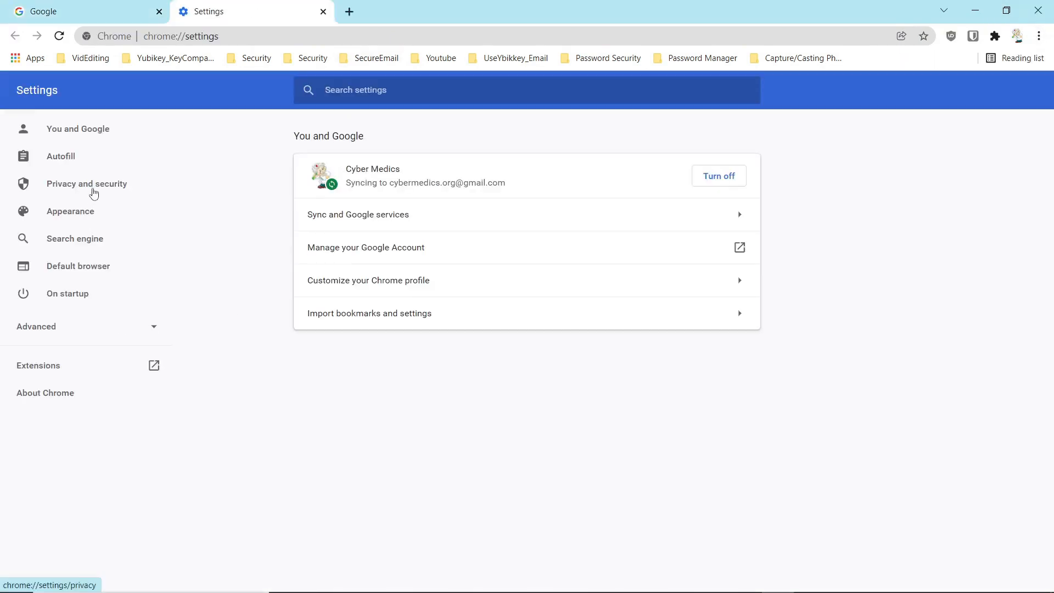
click(85, 183)
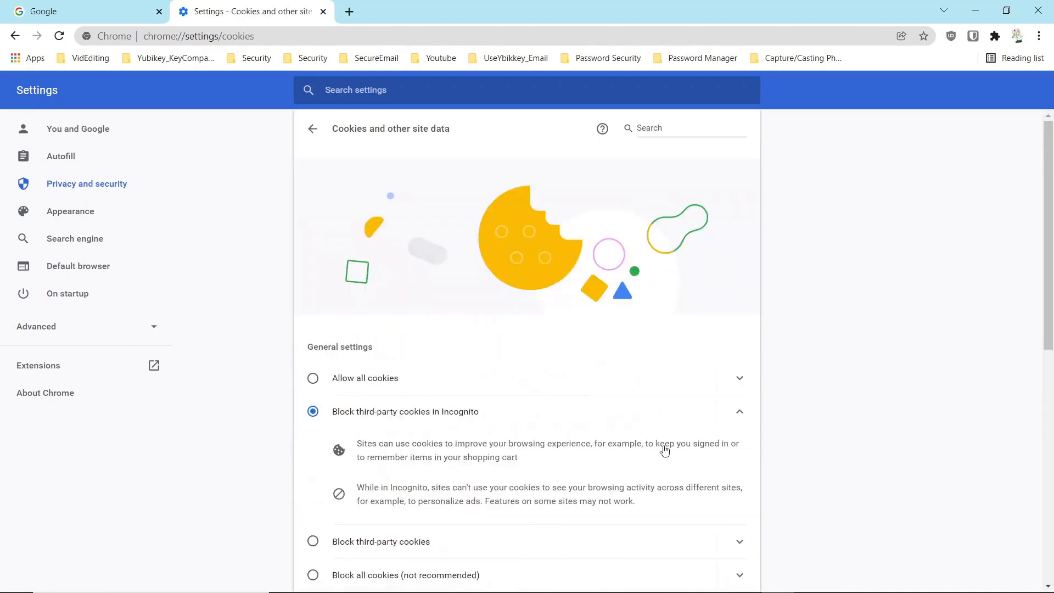
scroll(down, 3)
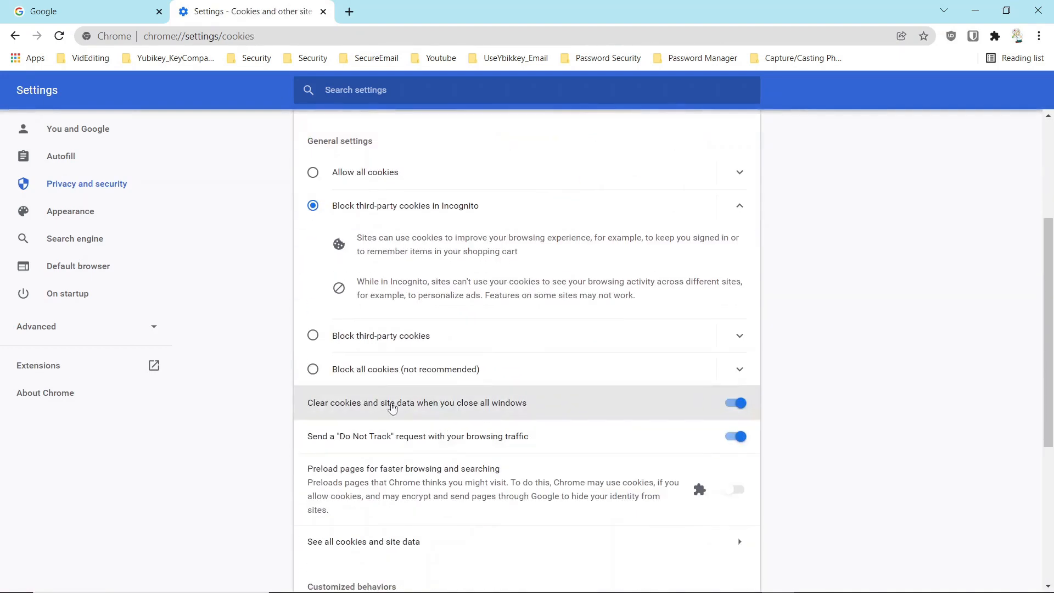
mouse_move(834, 402)
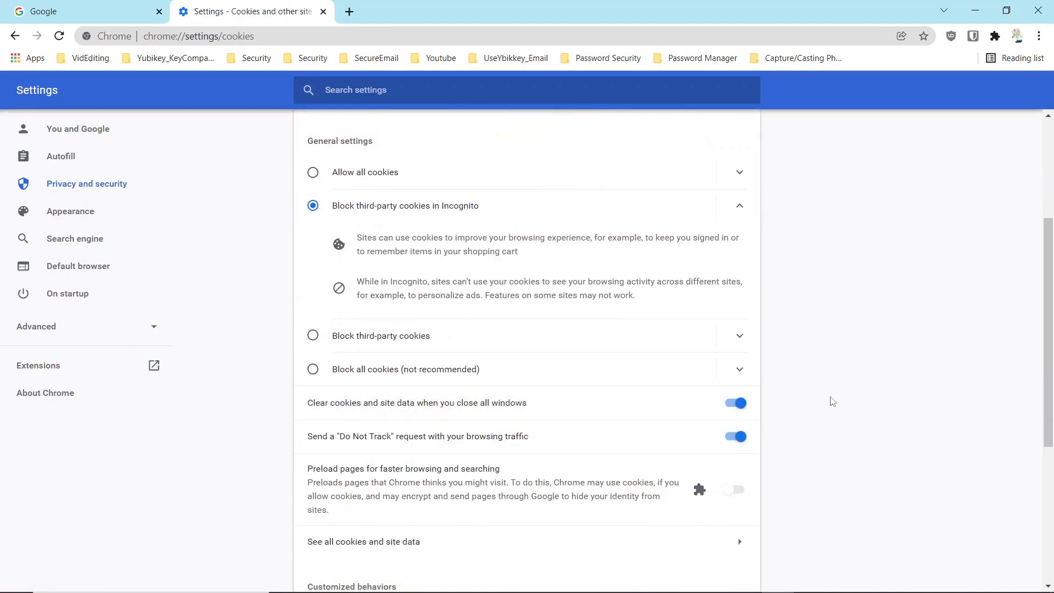
scroll(down, 3)
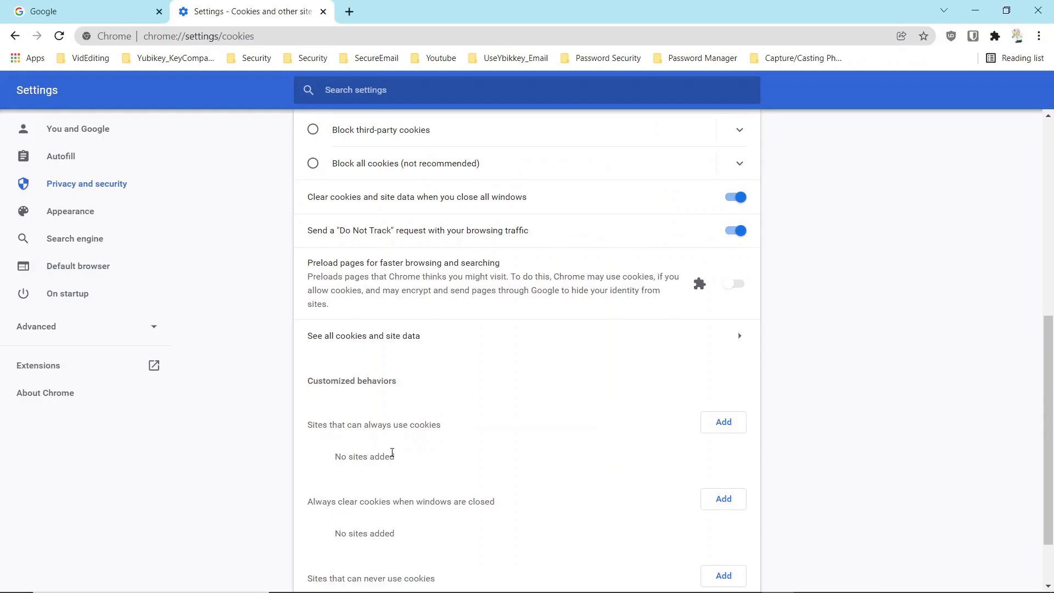
mouse_move(282, 464)
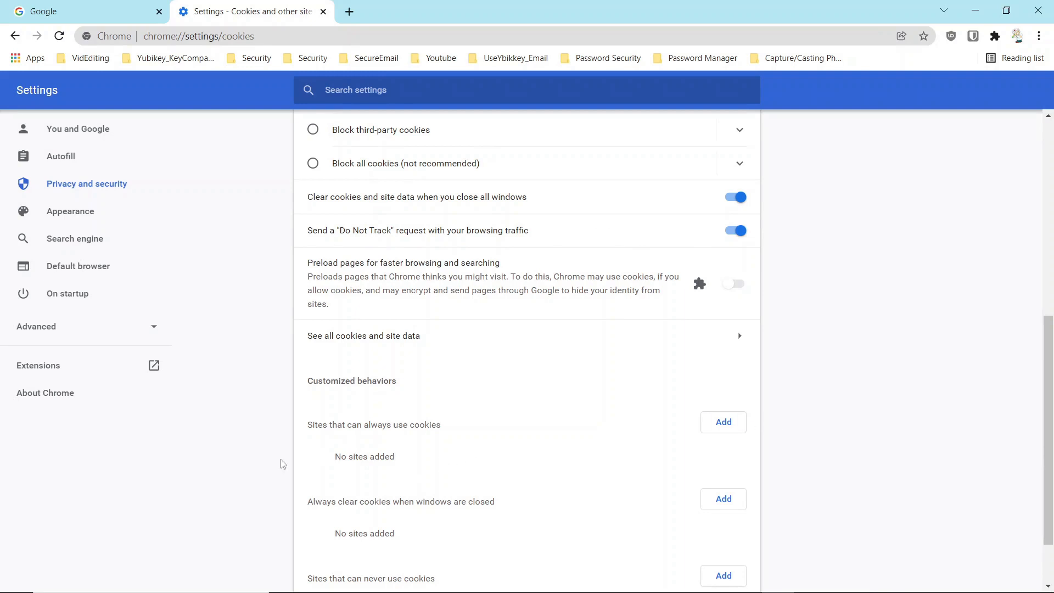
Add accounts.google.com:443 under 'Sites that can always use cookies'
click(724, 422)
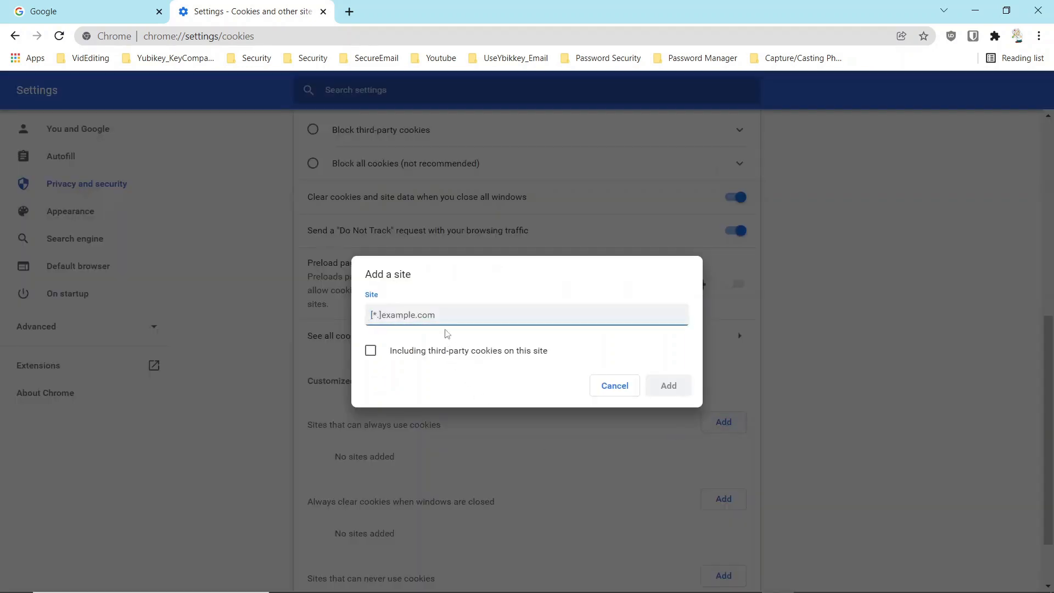
text(accounts.google.com:443)
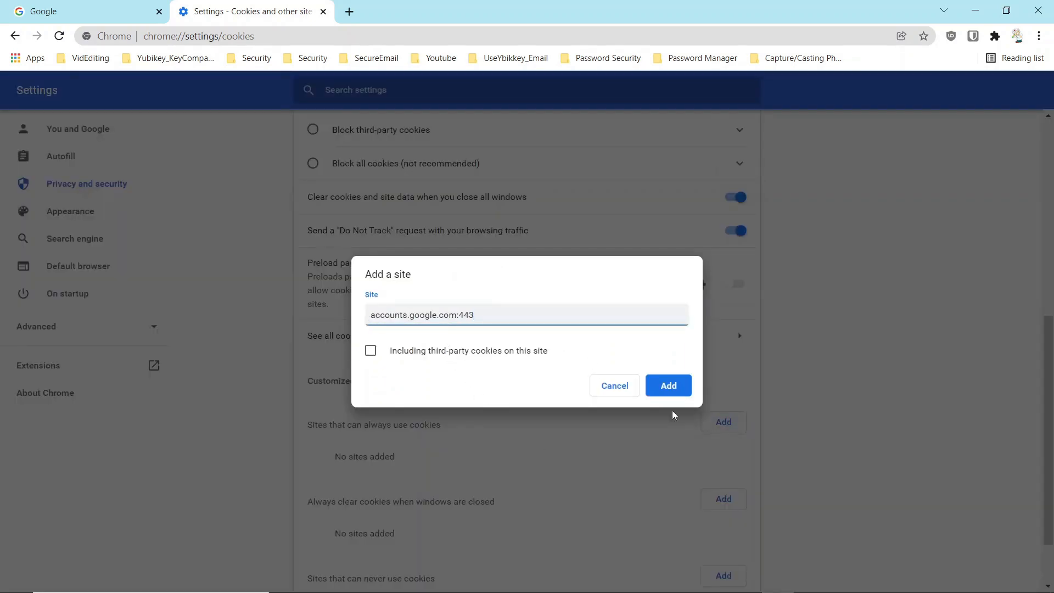
click(667, 385)
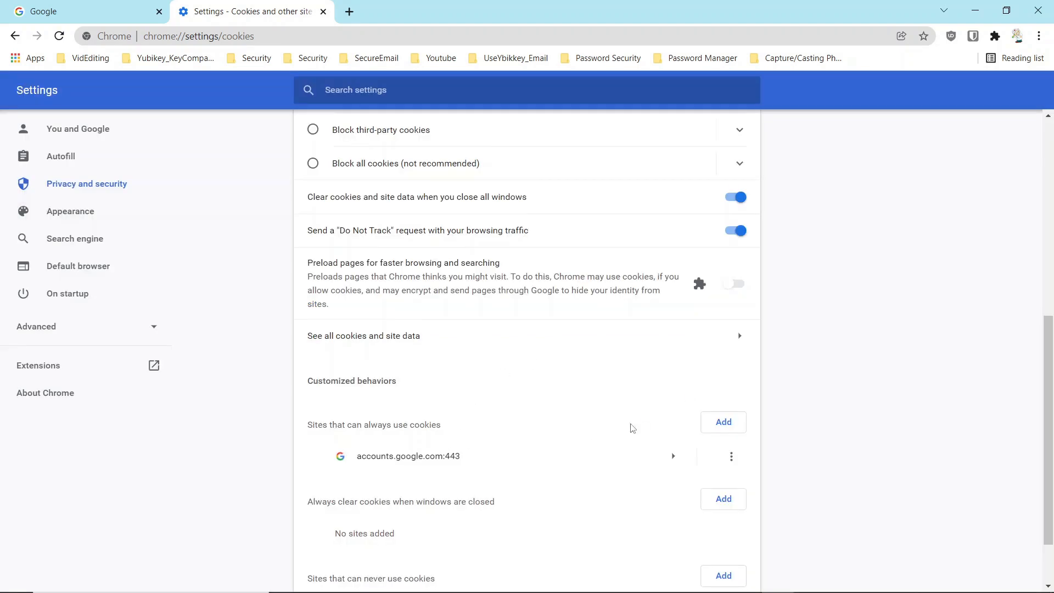
mouse_move(681, 399)
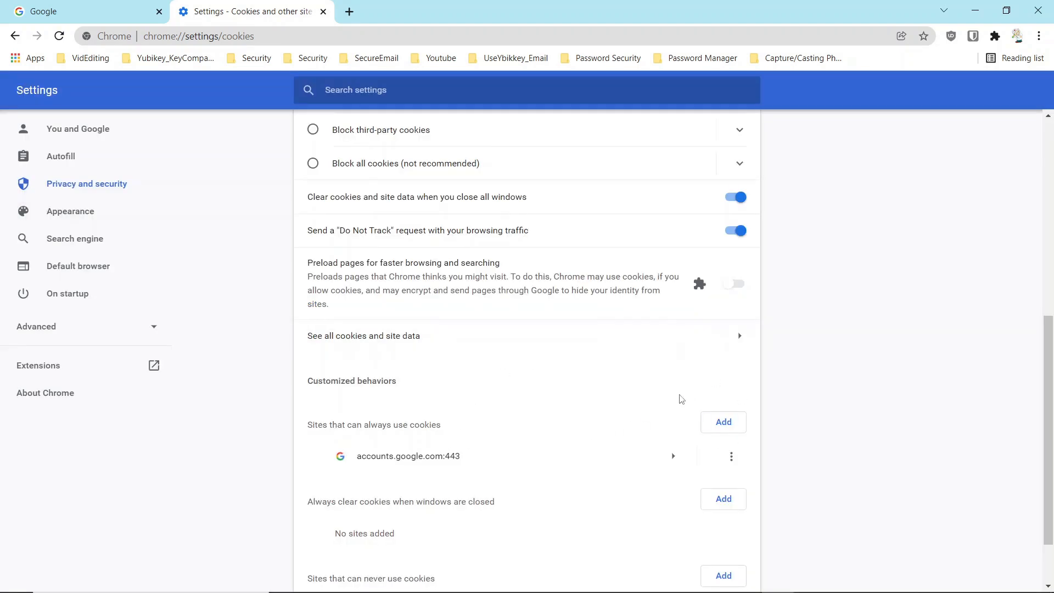
click(1017, 36)
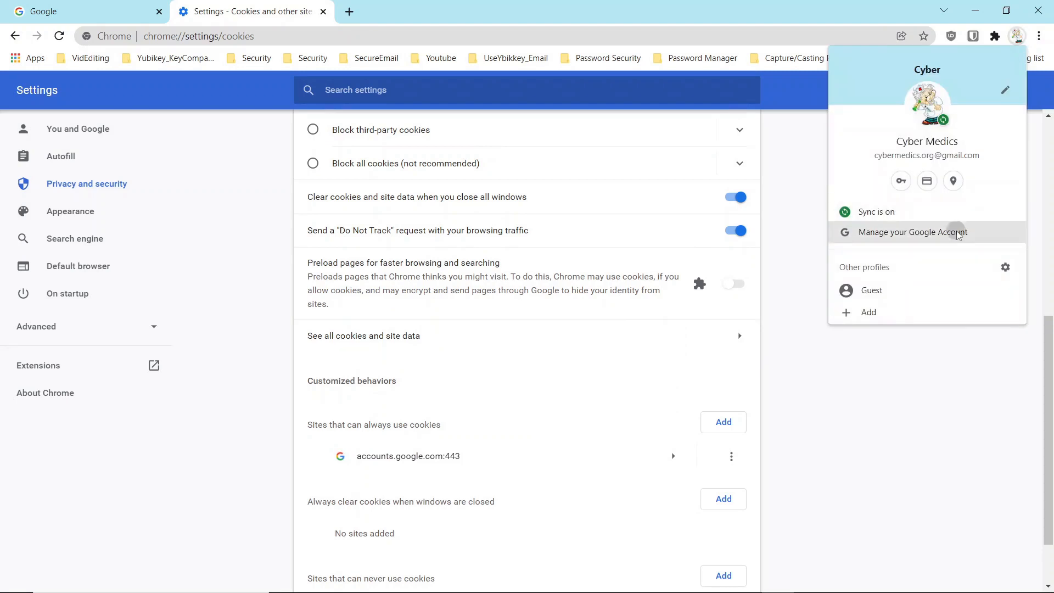
Go to Manage your Google Account and sign out from the avatar menu
click(909, 232)
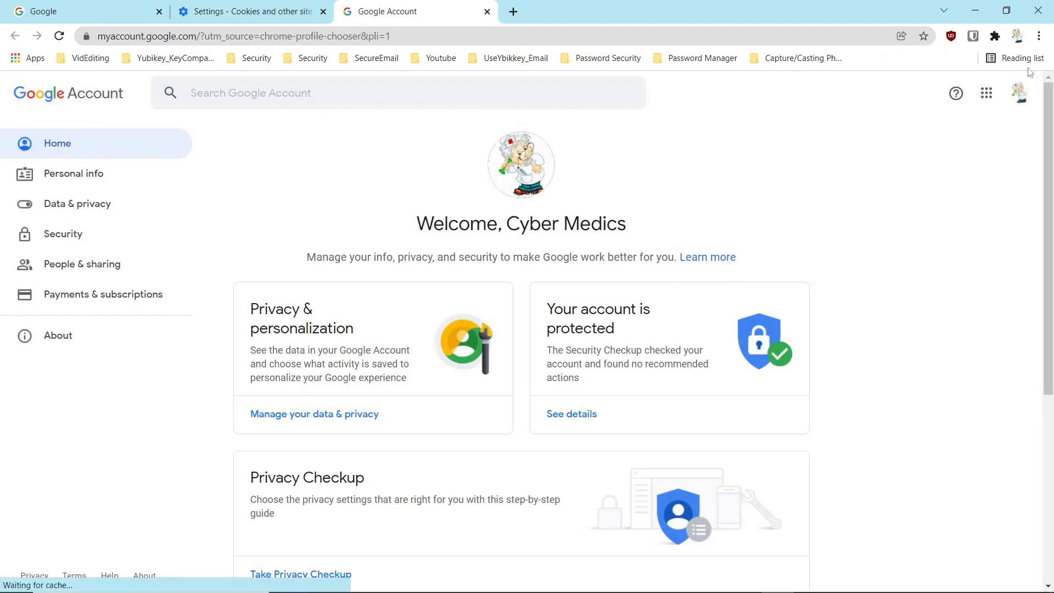
click(1019, 92)
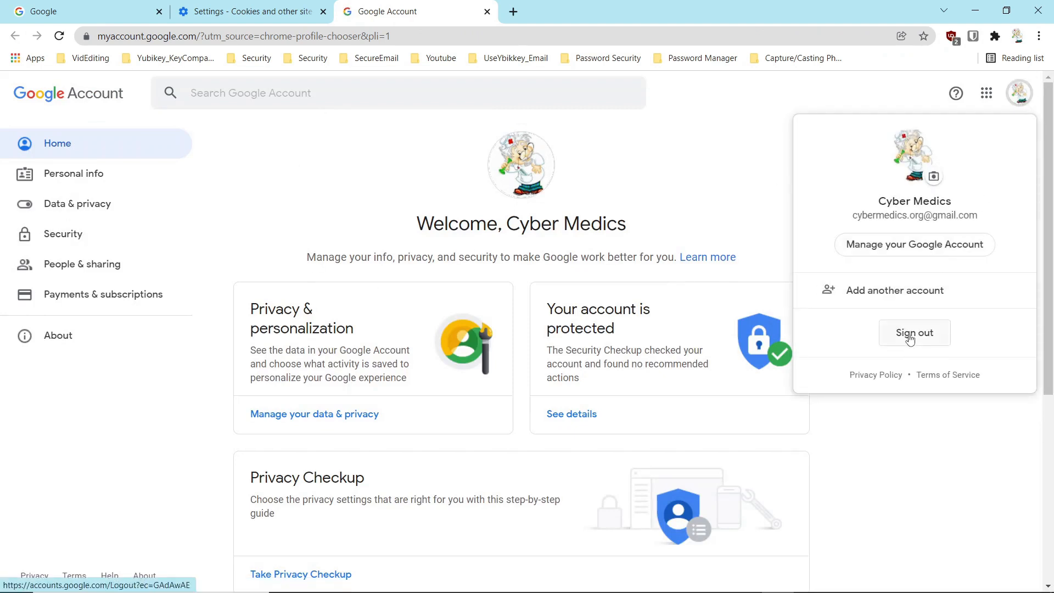
click(913, 332)
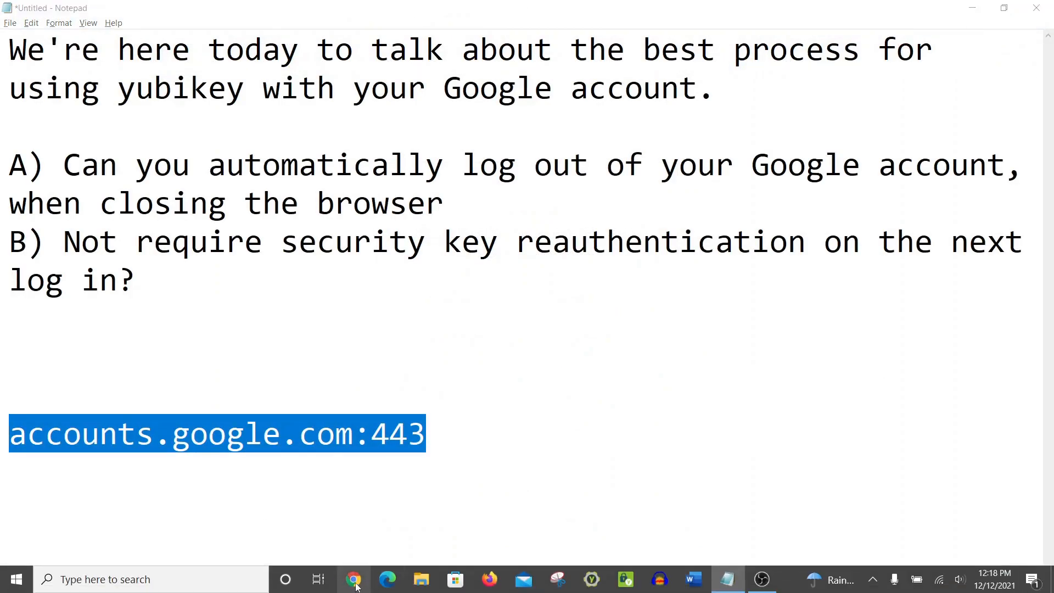
Switch from Notepad to Chrome via the taskbar icon
click(354, 579)
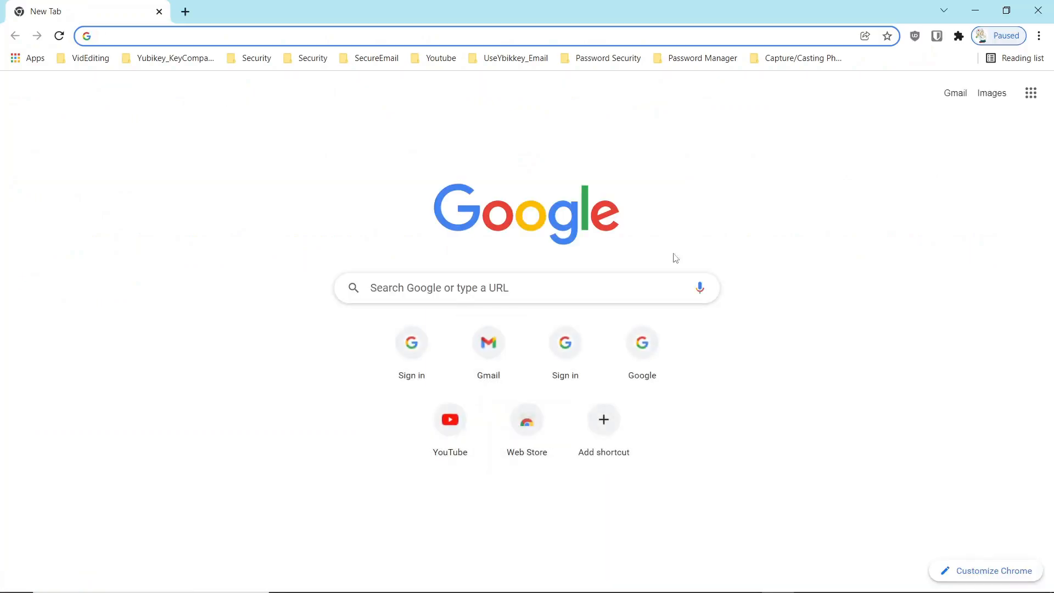
From the Paused profile menu, sign in again with only the password, reach Google's homepage, then close Chrome
click(982, 35)
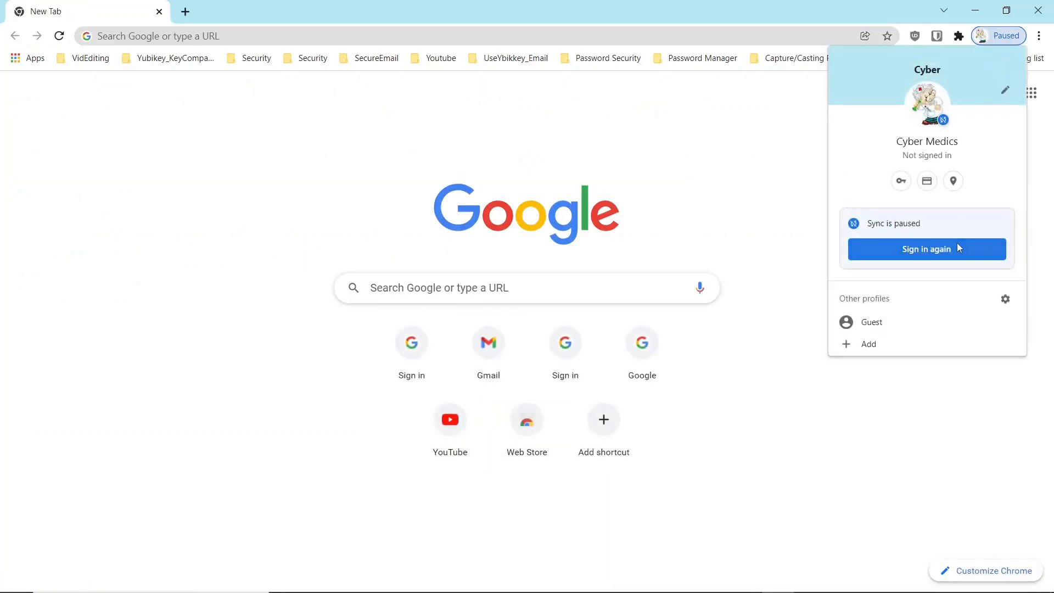
click(927, 249)
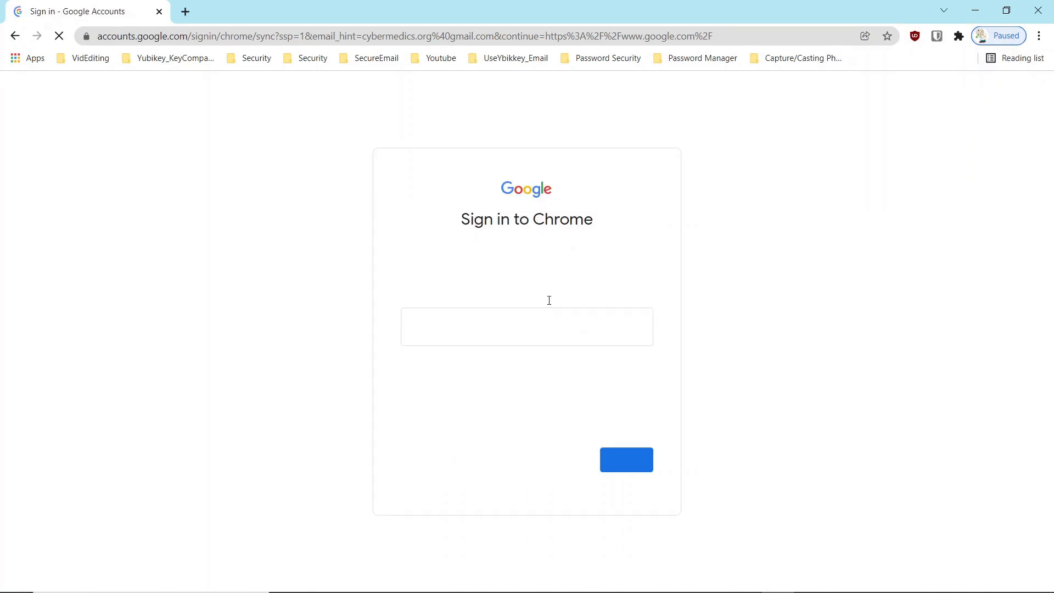
click(625, 460)
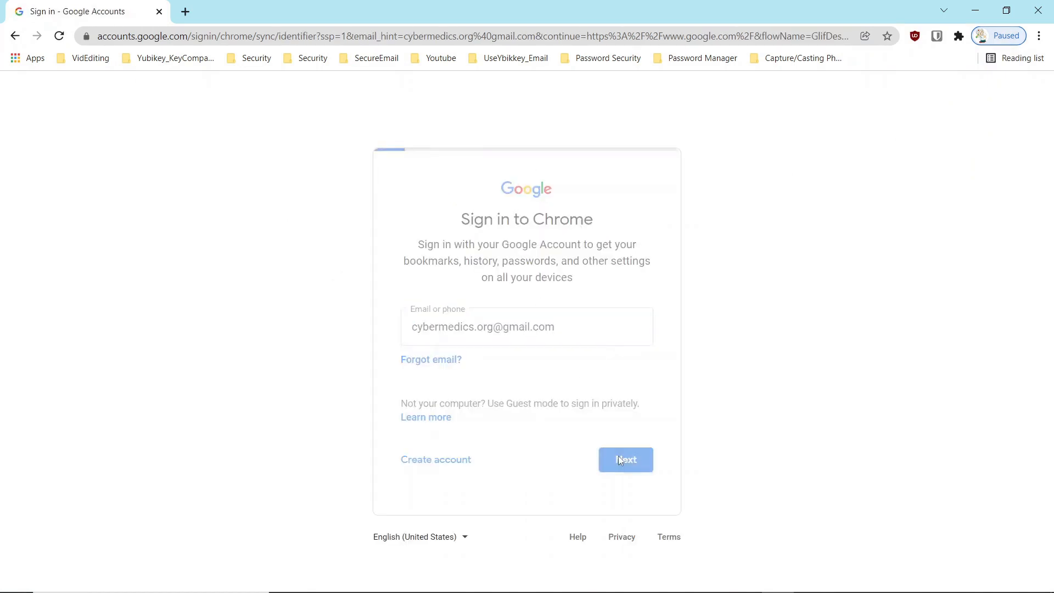
click(625, 460)
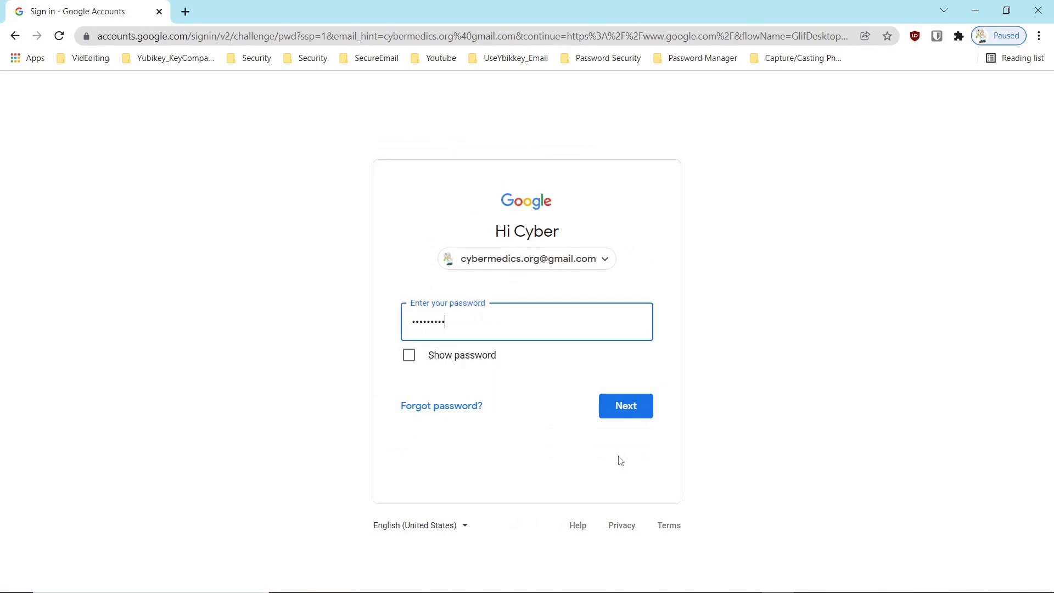
click(625, 405)
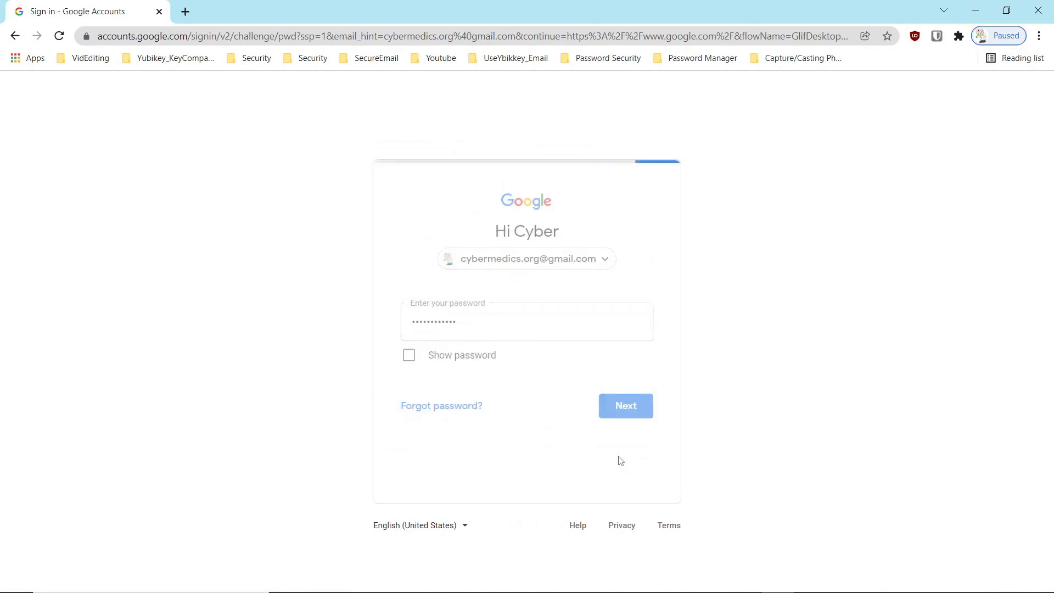
click(625, 405)
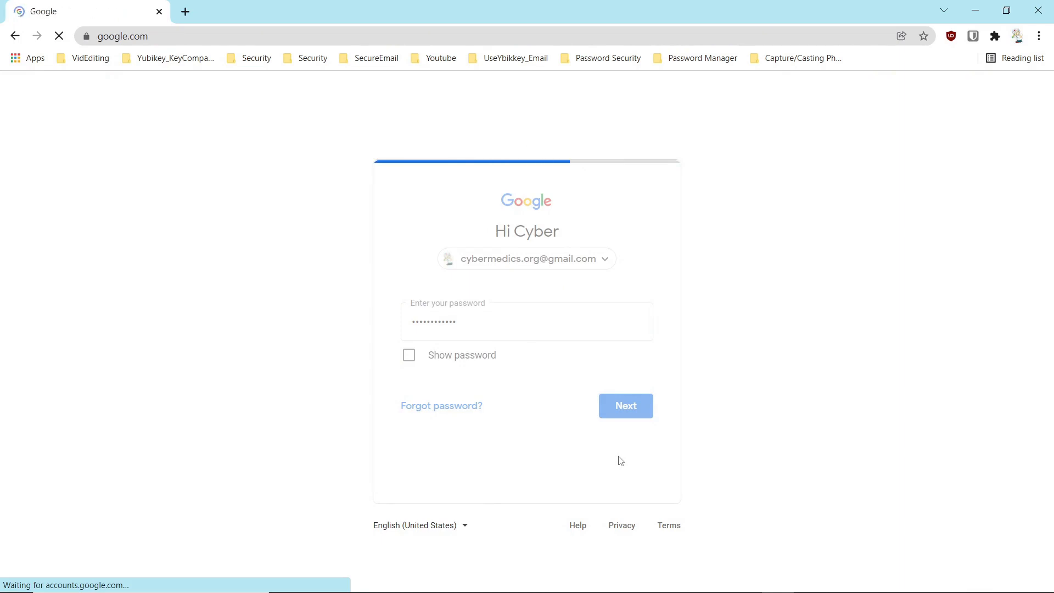
click(625, 405)
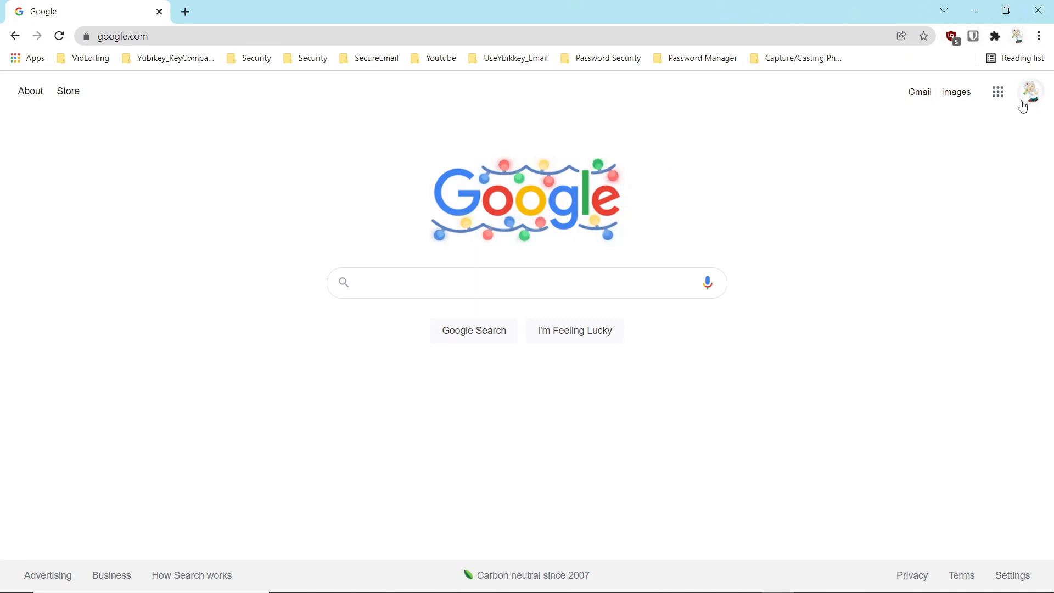
click(1029, 93)
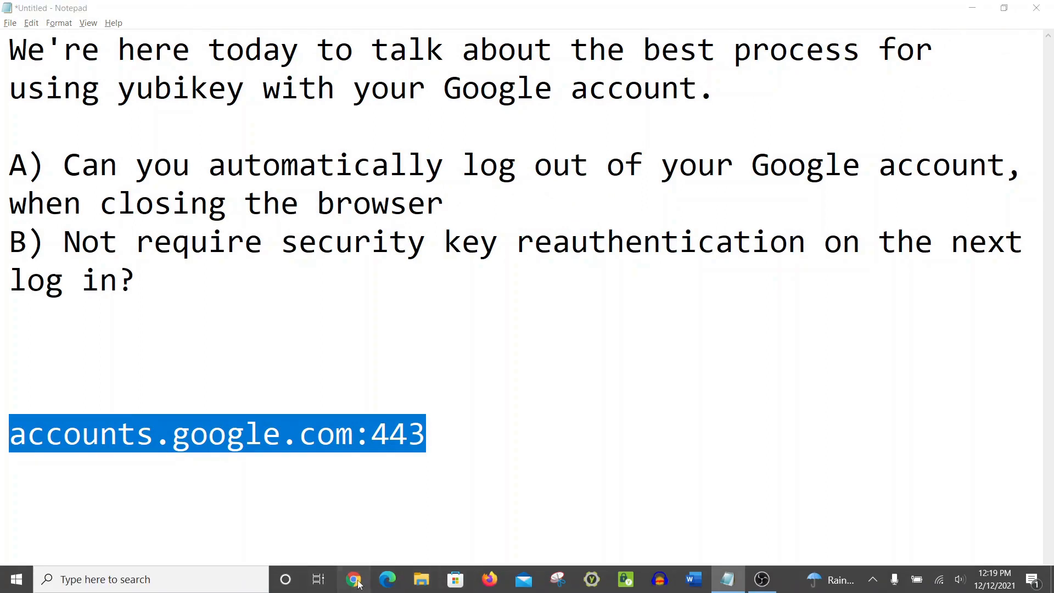
Reopen Chrome and check the avatar menu still shows the Cyber Medics account signed in
click(355, 579)
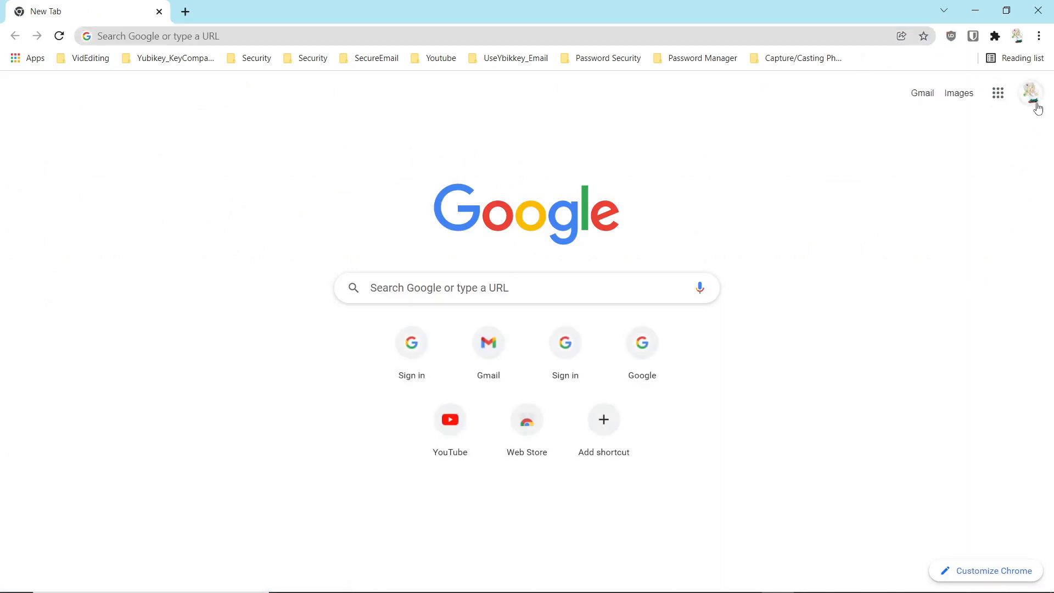
click(1030, 93)
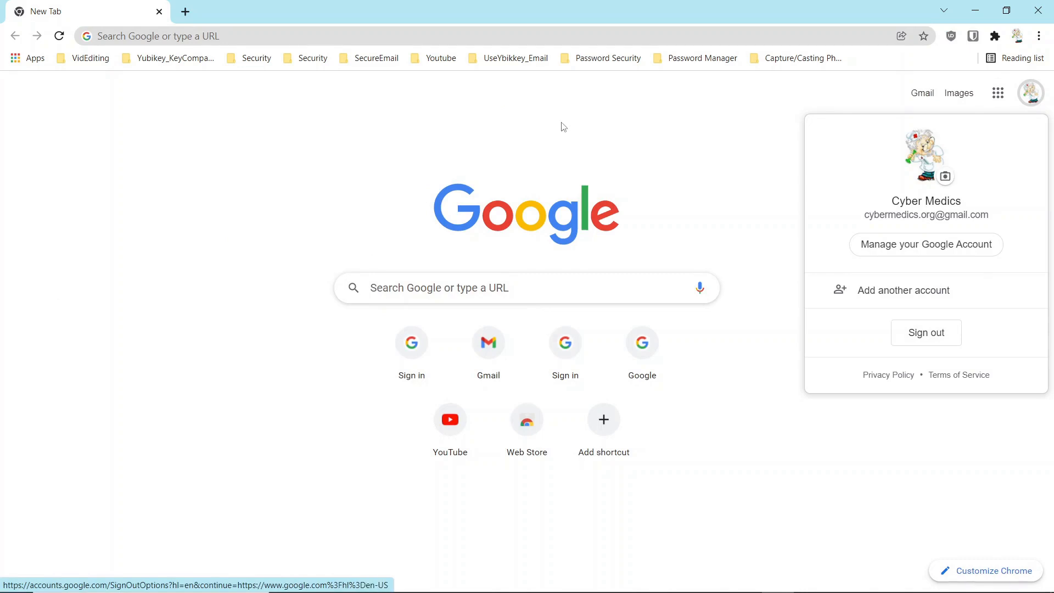
mouse_move(566, 128)
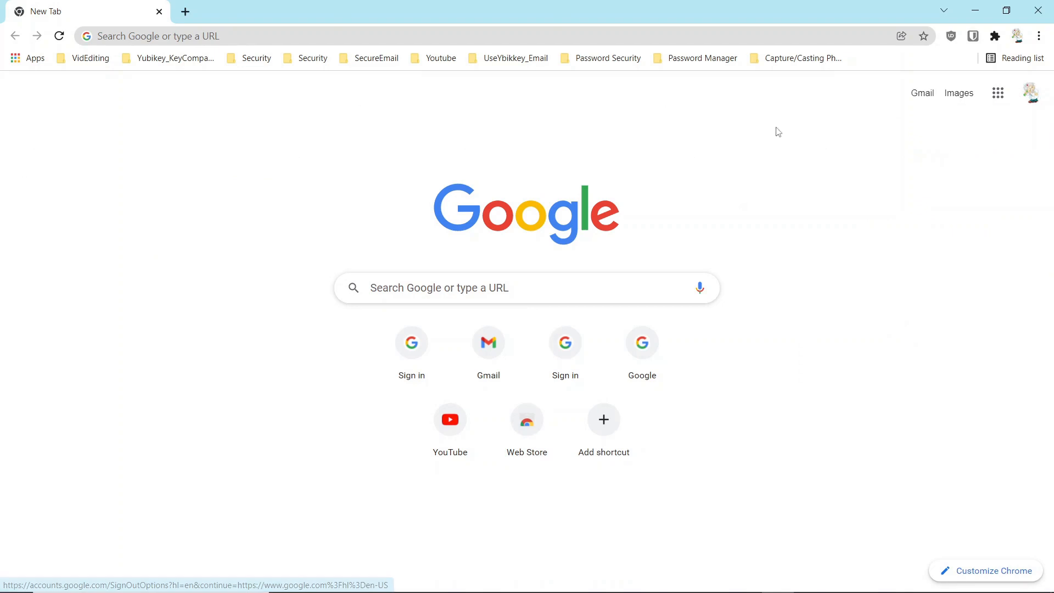
click(1032, 92)
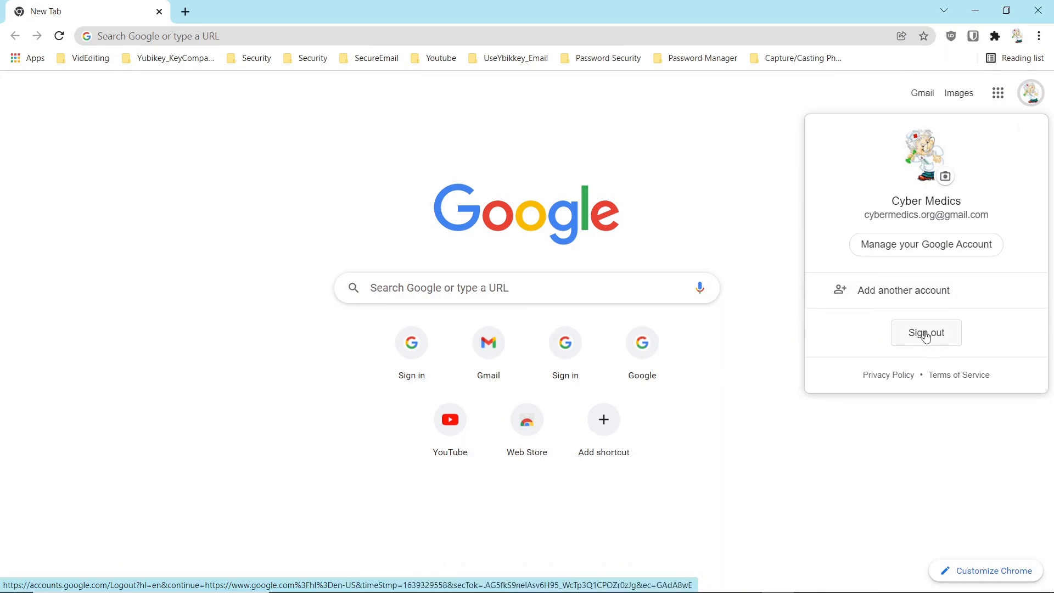
Sign out from the avatar menu, then sign back in with just the password, landing on Google's homepage
click(926, 332)
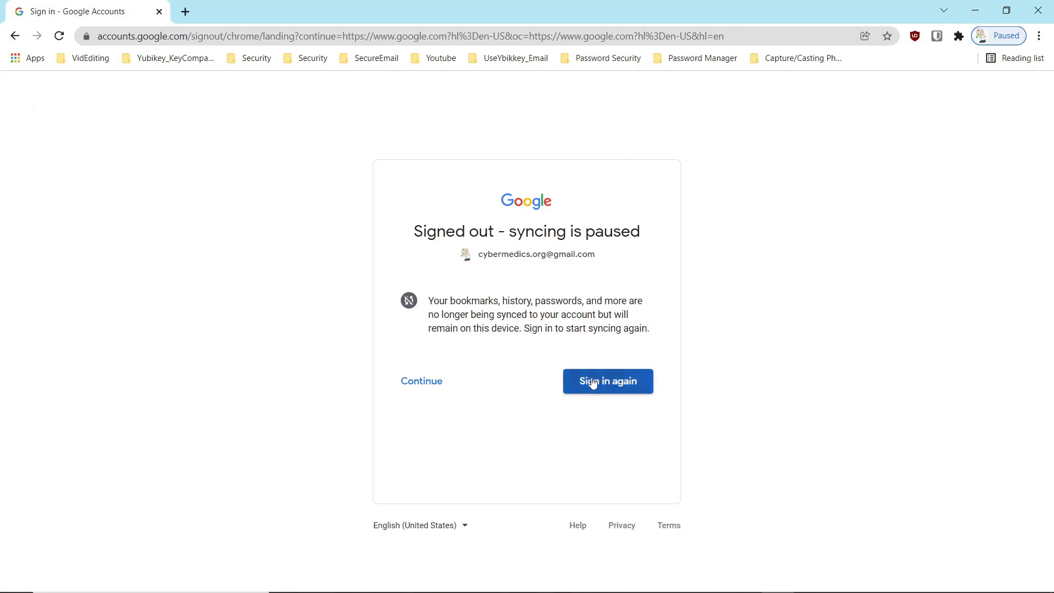
click(607, 381)
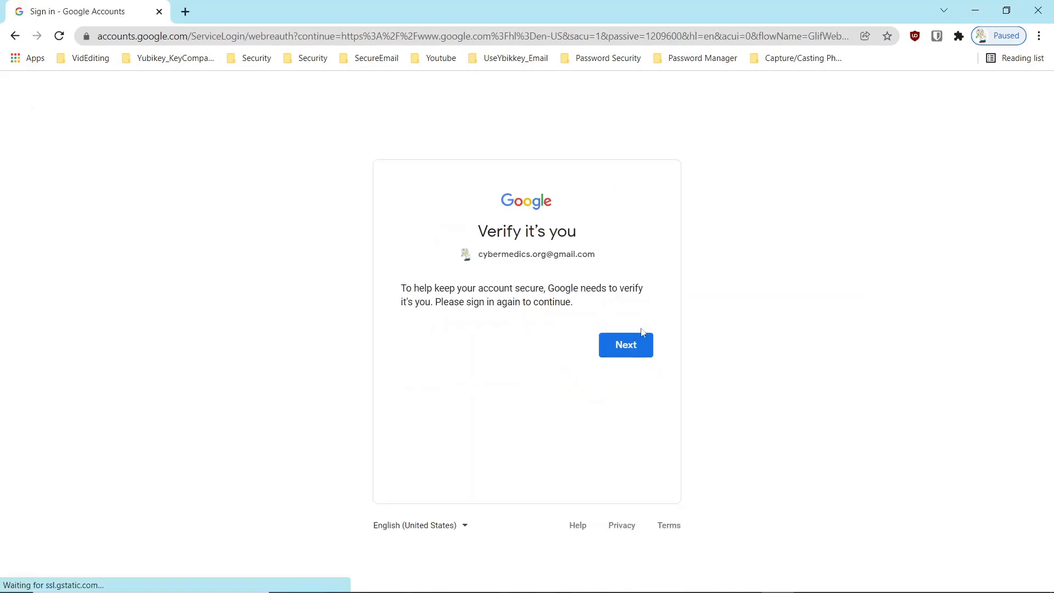
click(625, 343)
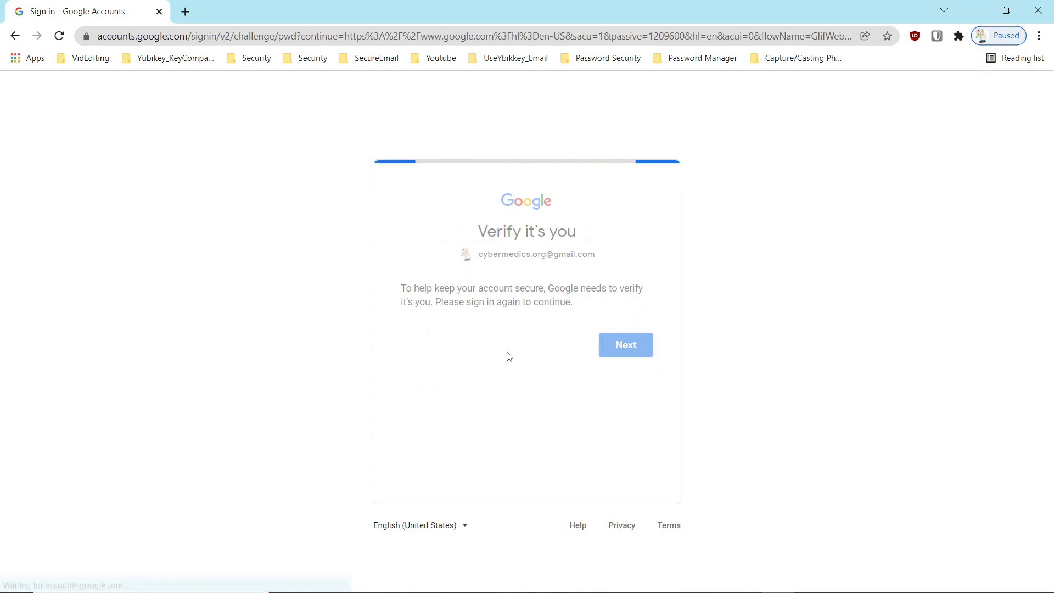
click(625, 344)
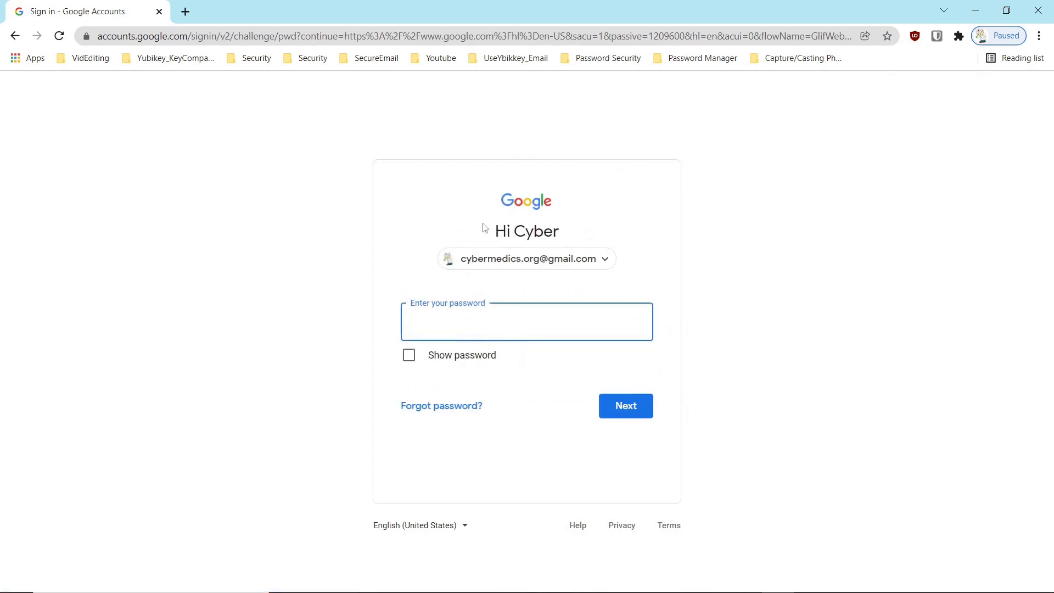
click(526, 322)
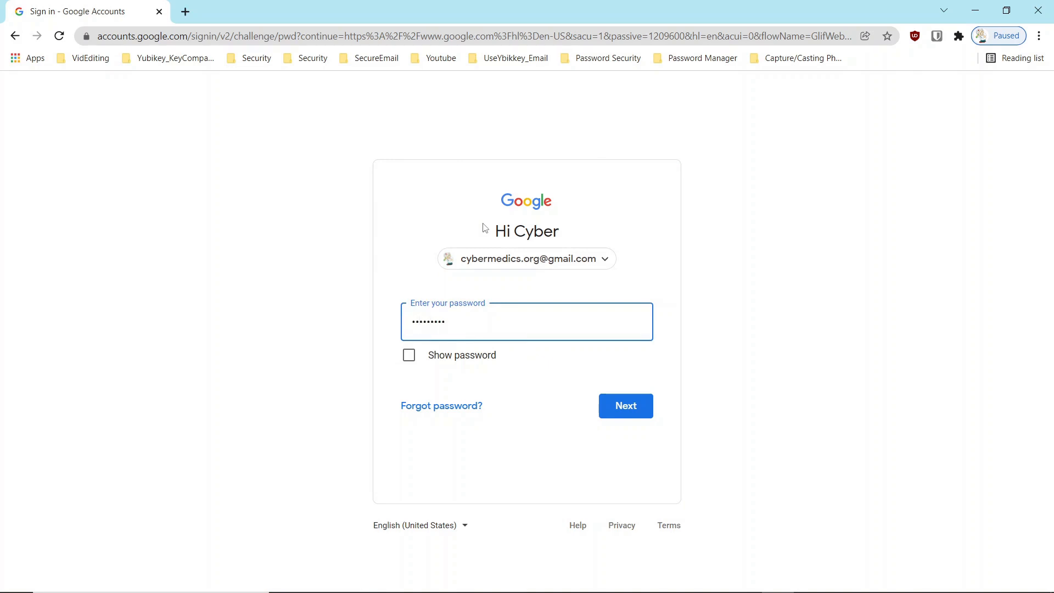
click(625, 405)
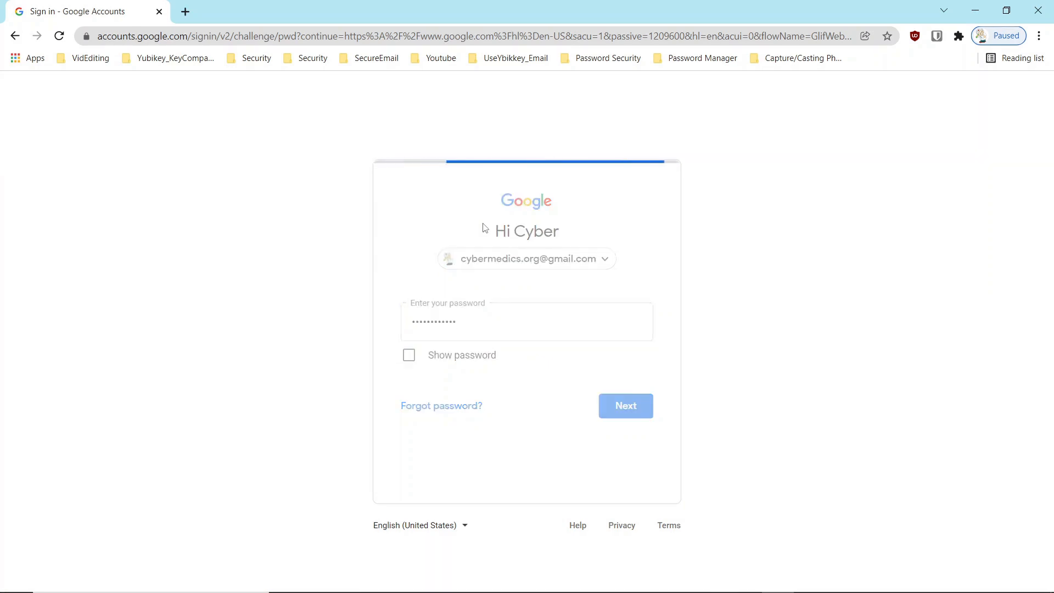
click(625, 405)
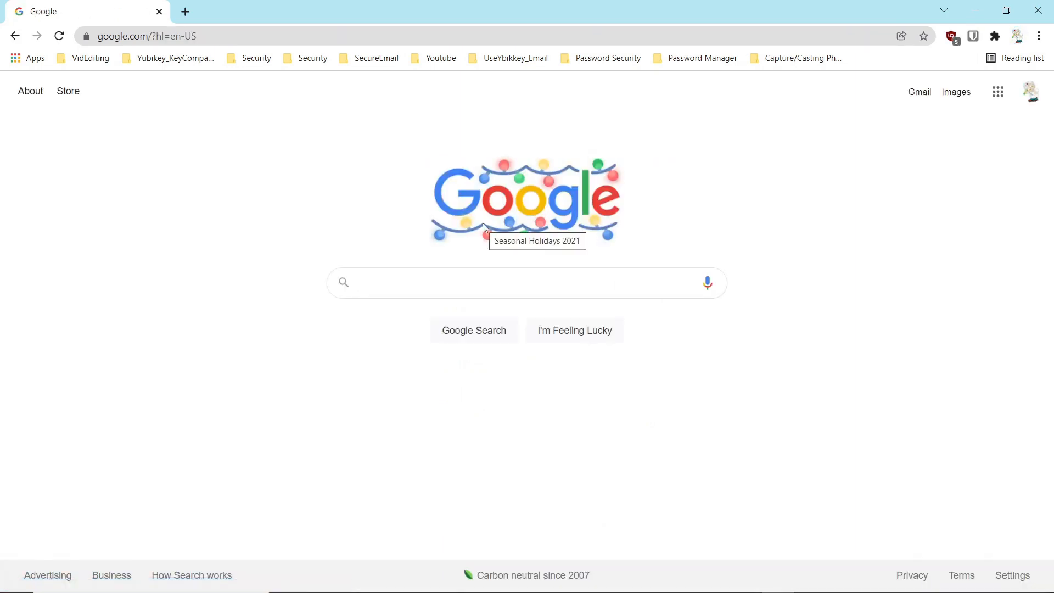
click(525, 282)
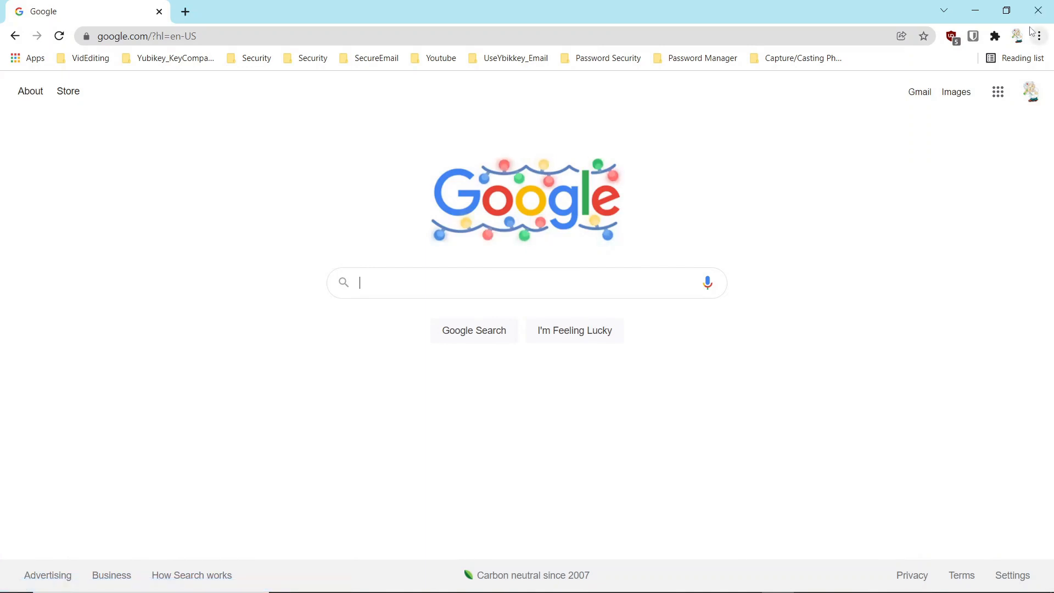
From the avatar menu, go to Manage your Google Account, then sign out of the account there
click(1030, 92)
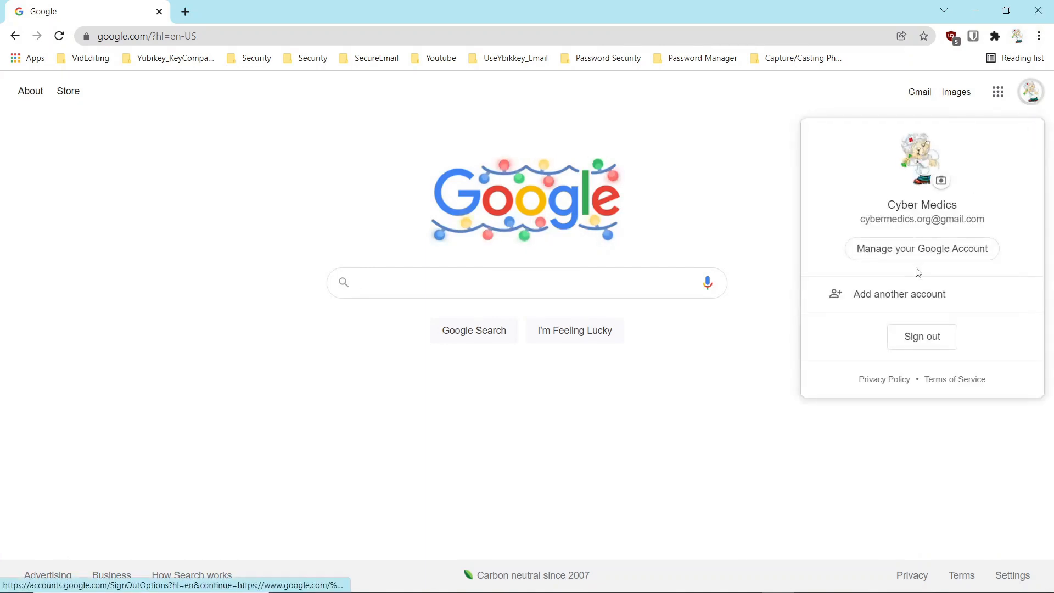
click(922, 249)
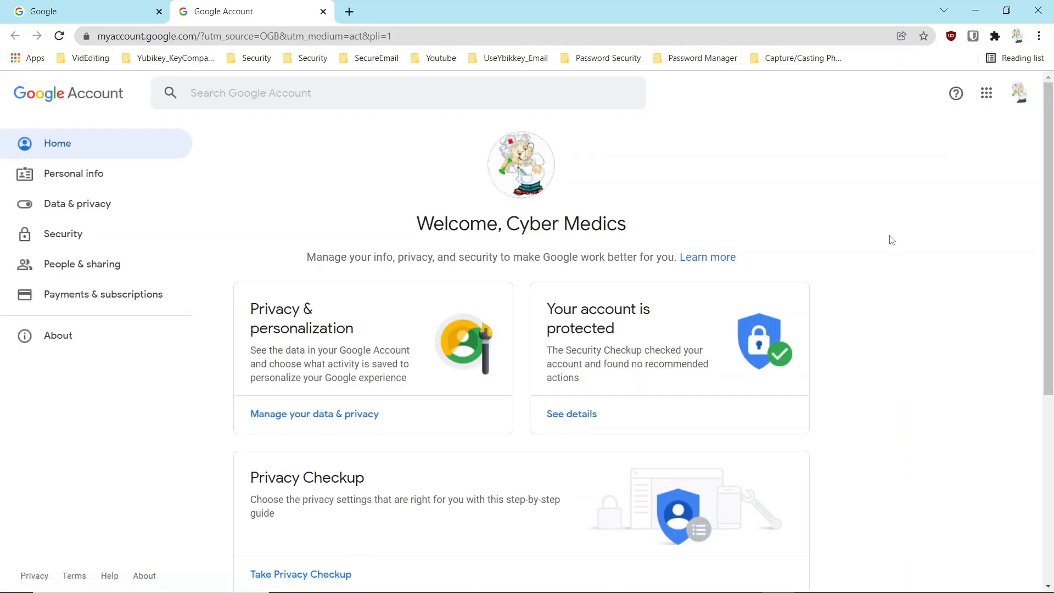
click(1019, 92)
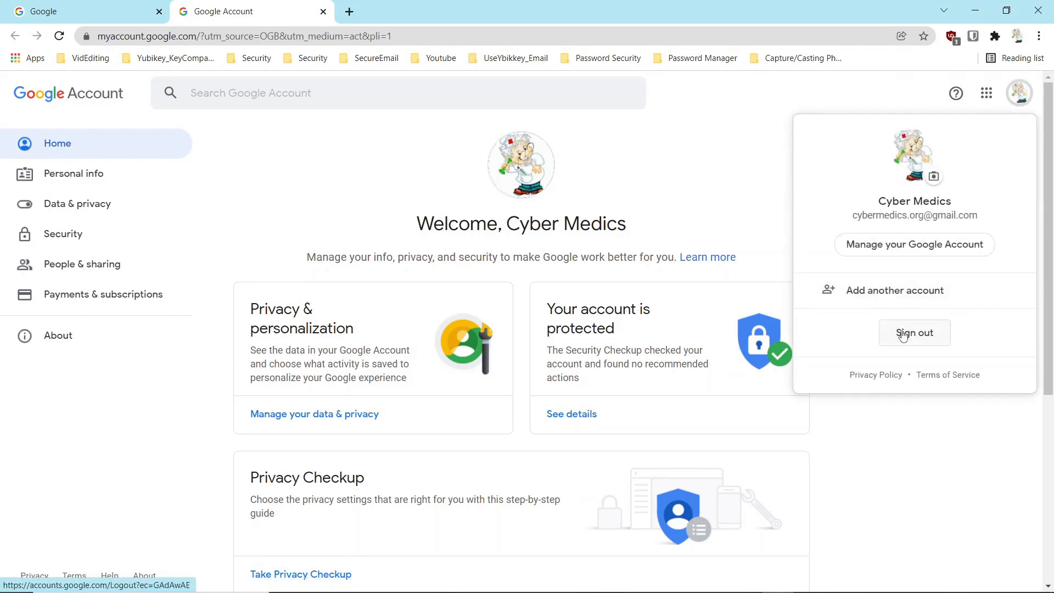
click(913, 332)
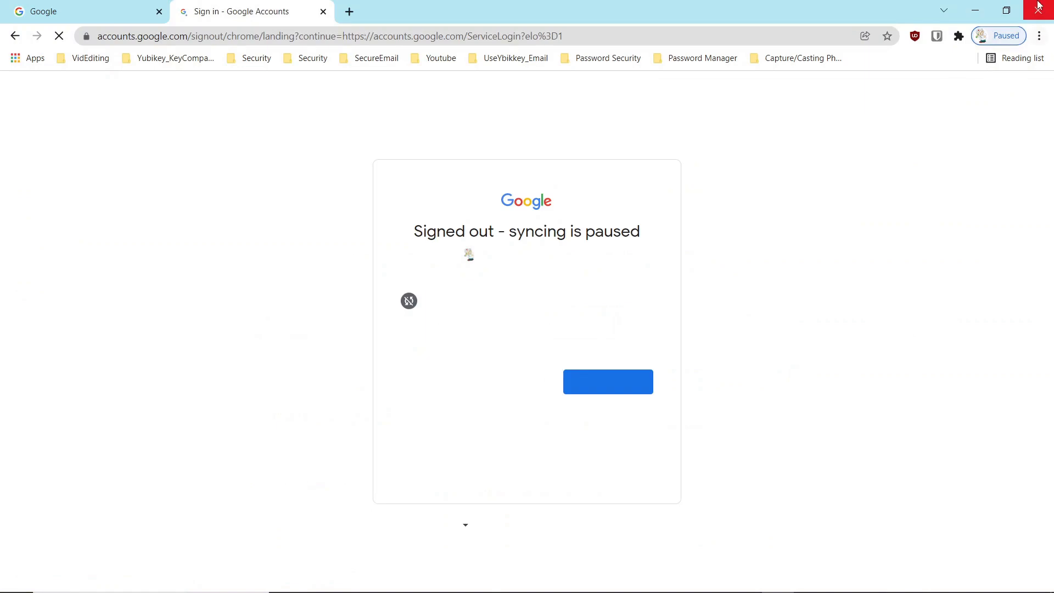